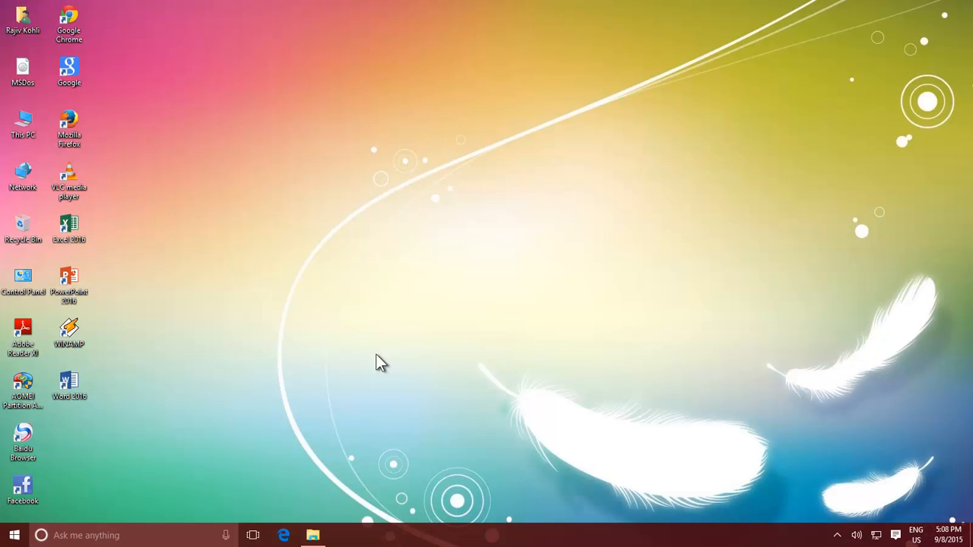
mouse_move(359, 498)
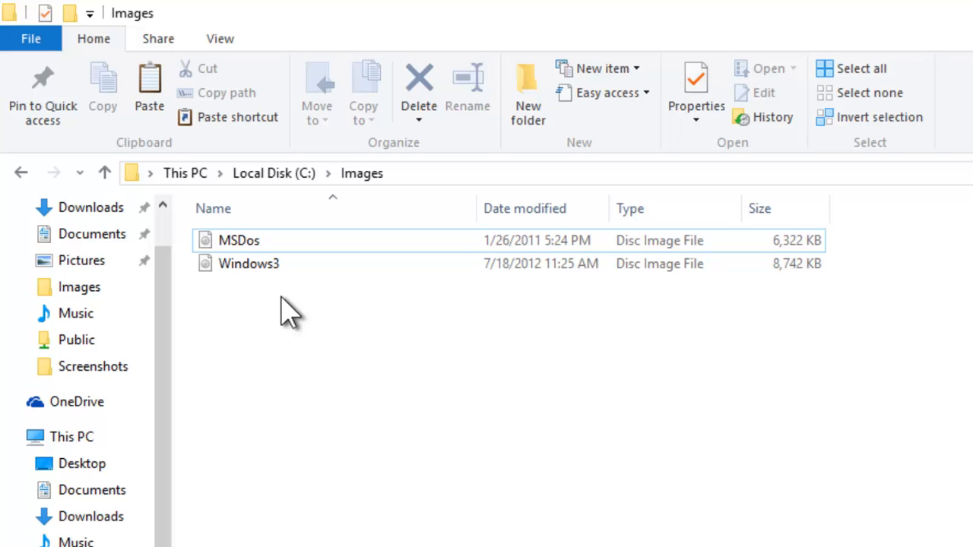
- Select the MSDos disc image and show its Disc Image Tools Manage options
left_click(239, 240)
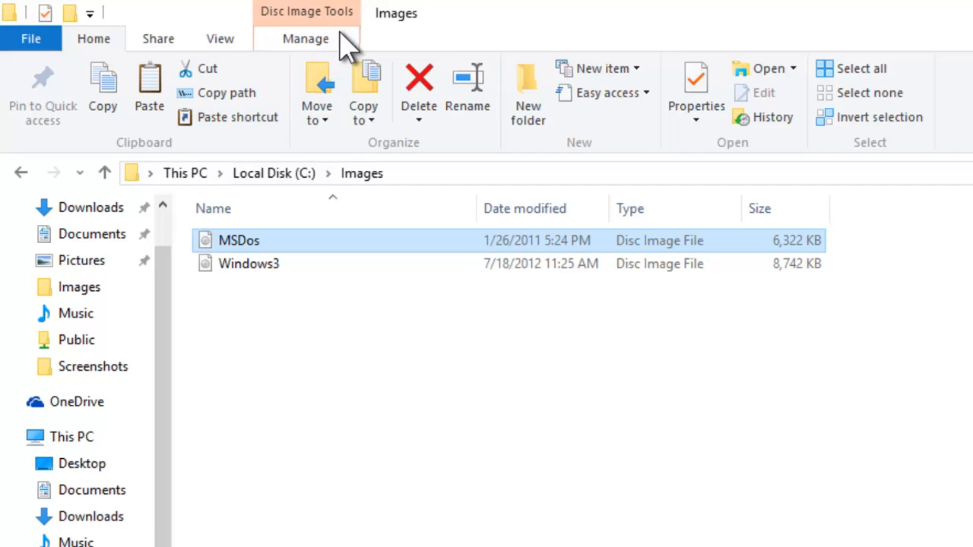
mouse_move(352, 42)
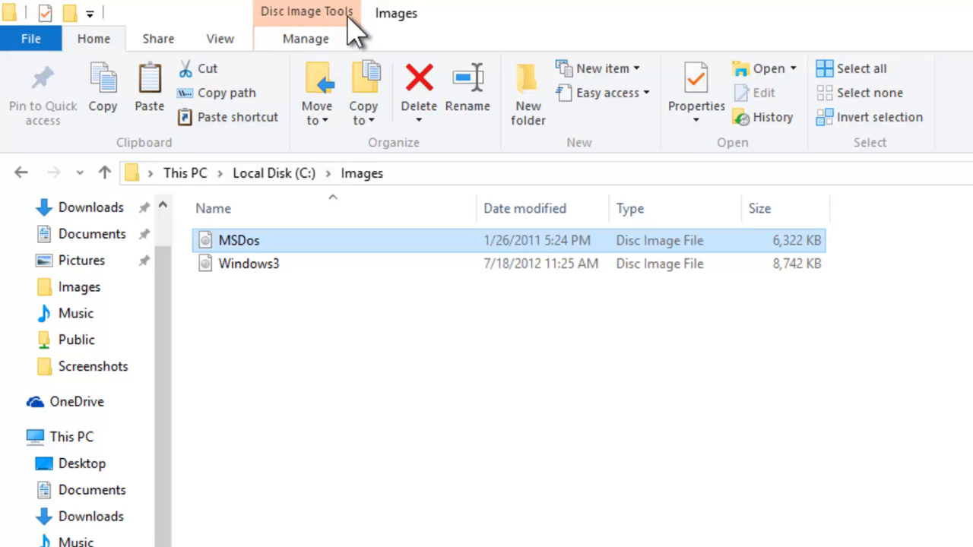
mouse_move(328, 62)
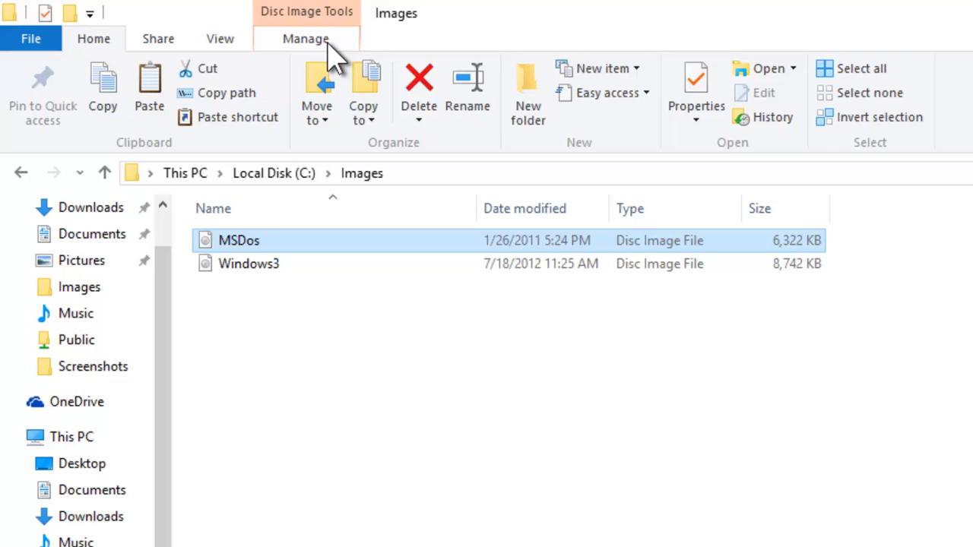
left_click(306, 39)
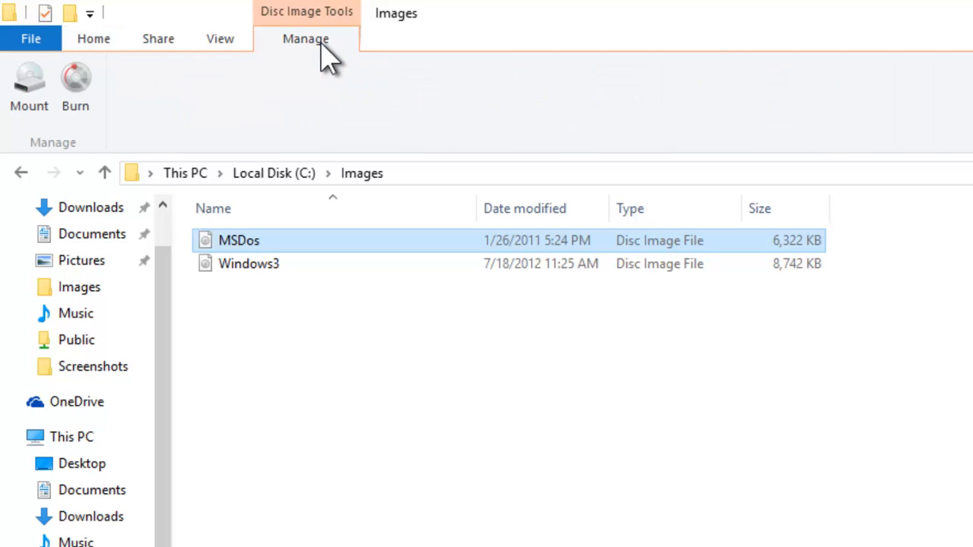
mouse_move(29, 88)
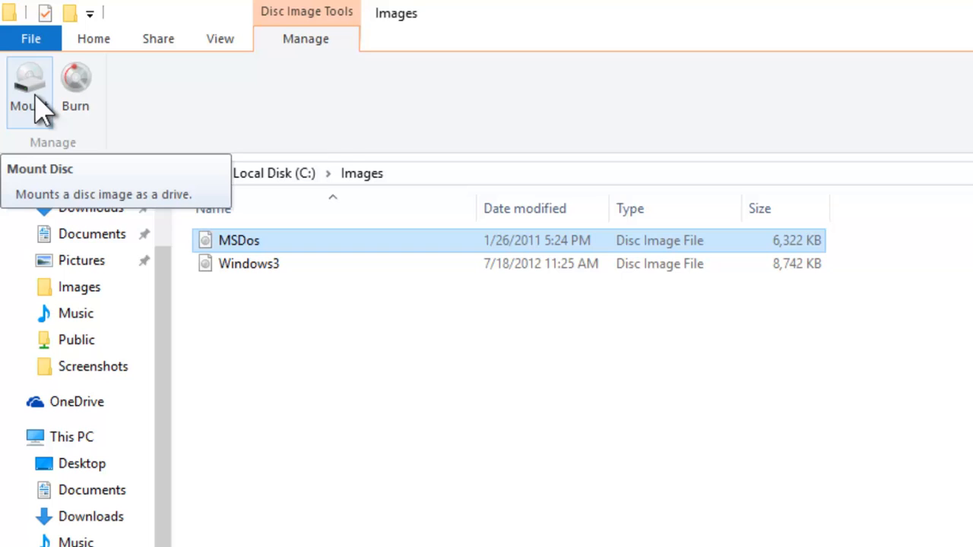
mouse_move(75, 88)
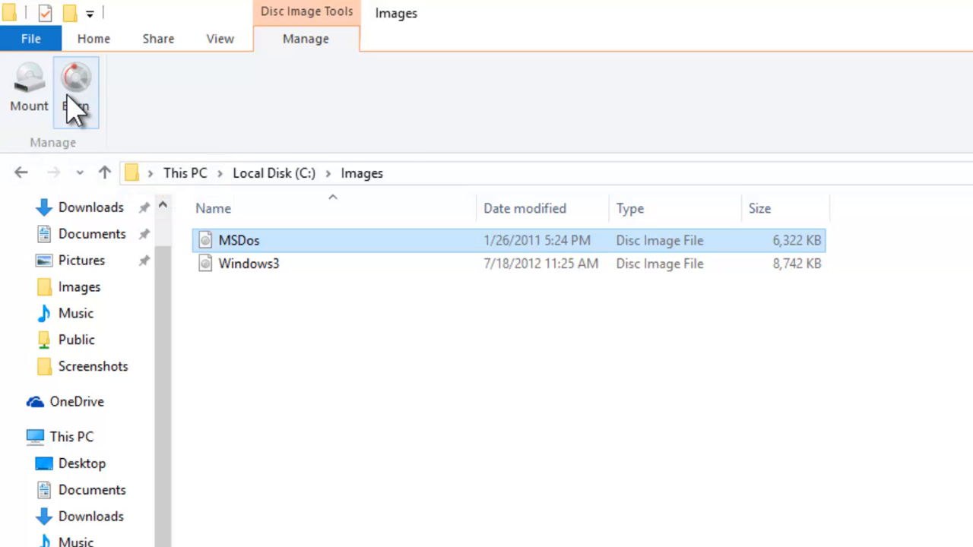
mouse_move(75, 87)
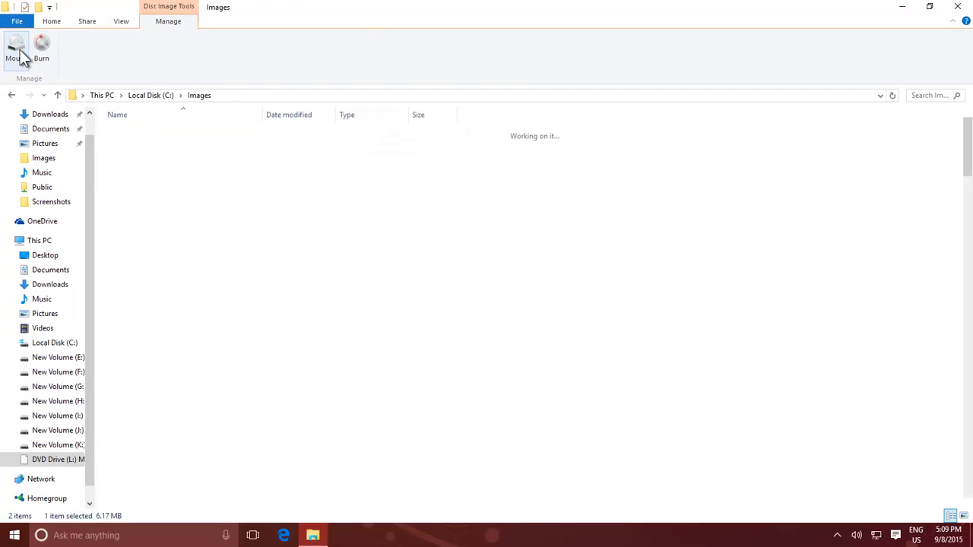
- Browse the 193 setup files on DVD Drive (L:) MSDOS6SETUP
left_click(14, 49)
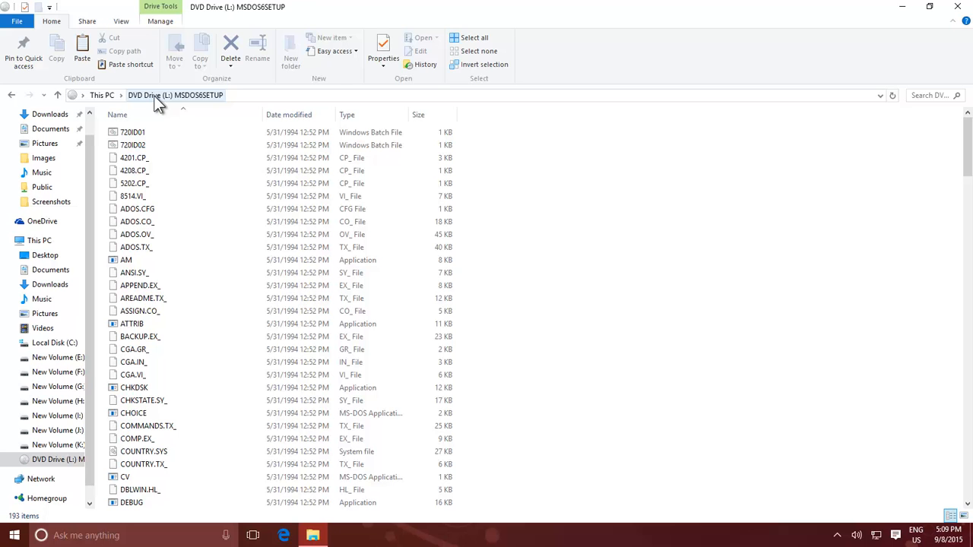
mouse_move(908, 19)
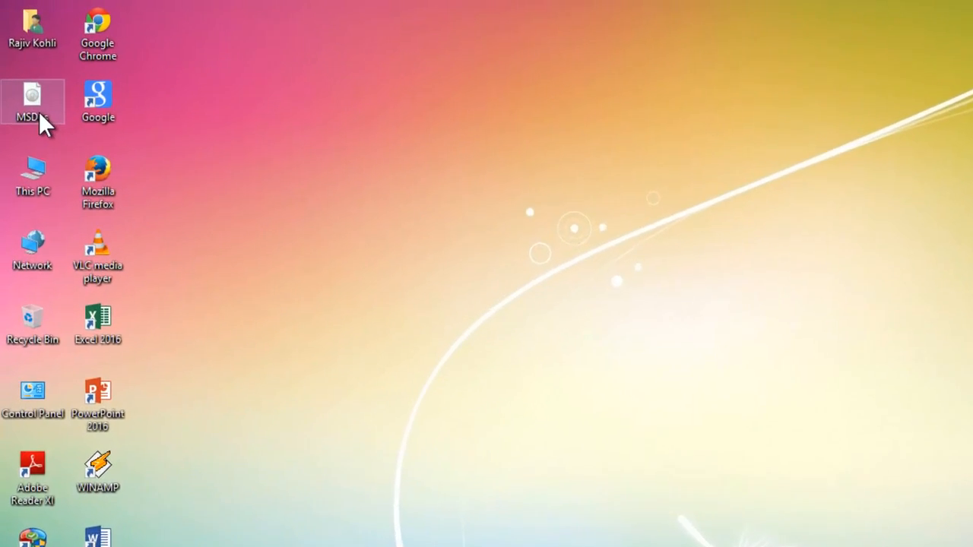
- View the MSDos desktop icon's Mount and Burn disc image options, then check This PC
right_click(32, 99)
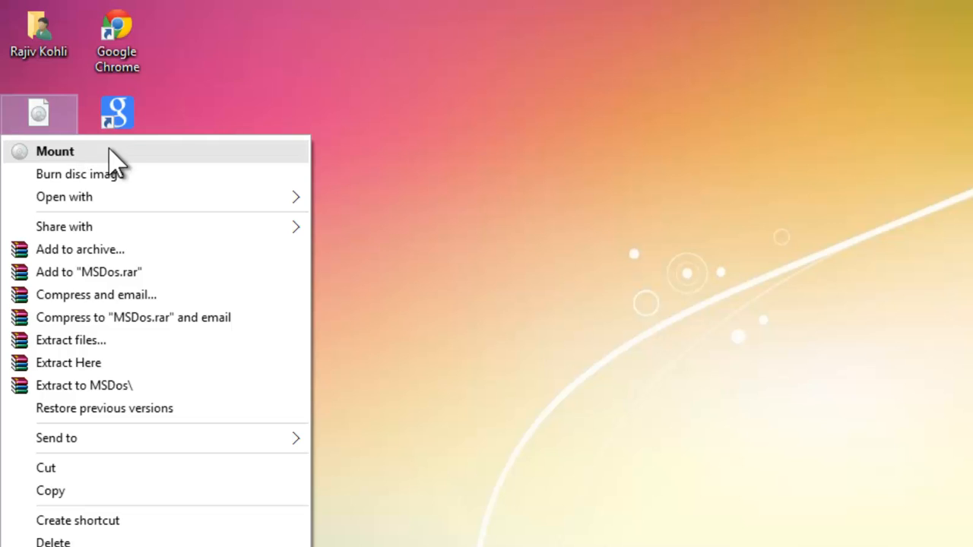
mouse_move(141, 182)
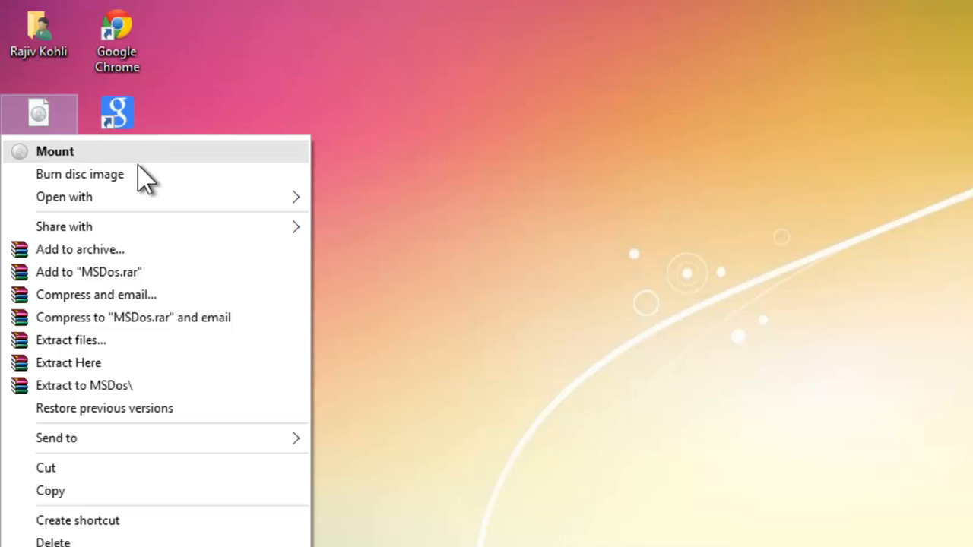
mouse_move(146, 188)
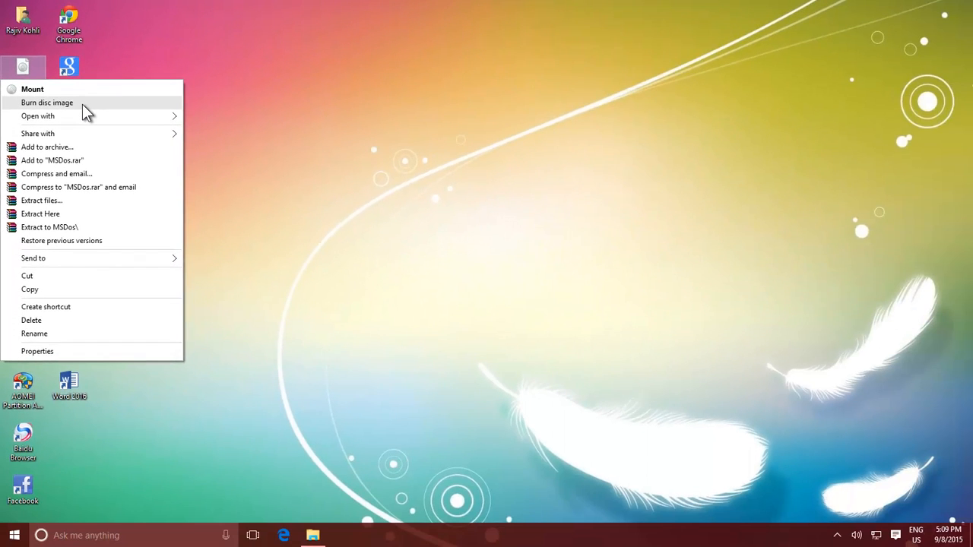
left_click(304, 410)
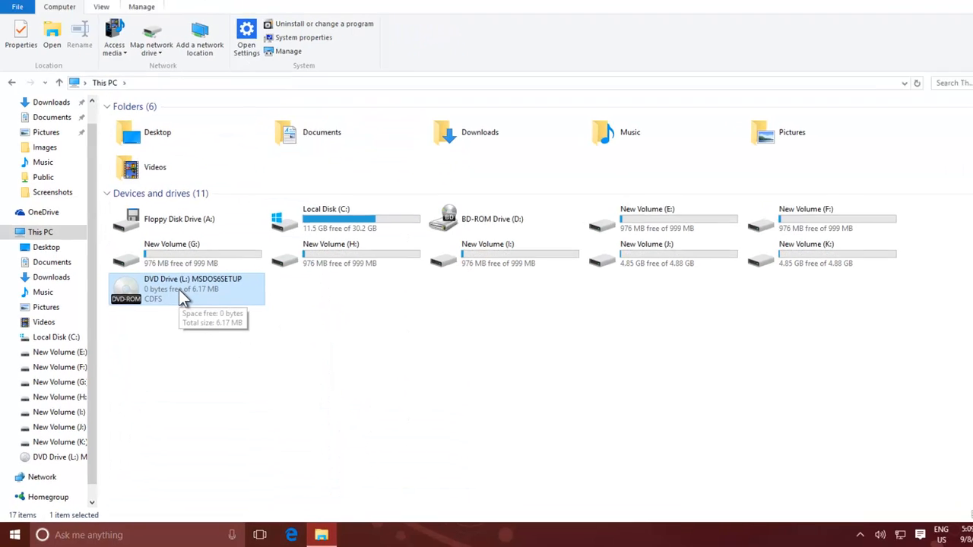
- Eject DVD Drive (L:) MSDOS6SETUP from This PC, leaving ten drives
right_click(180, 297)
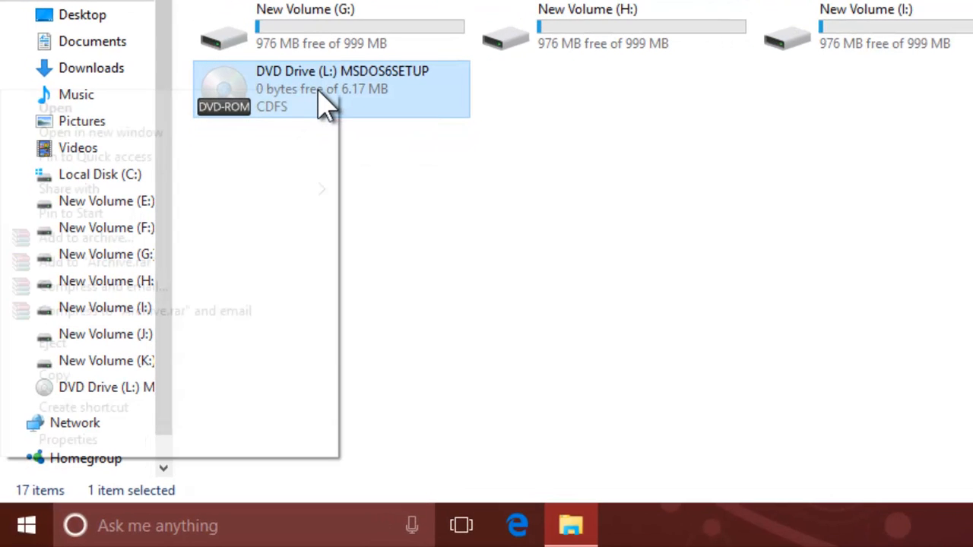
right_click(330, 88)
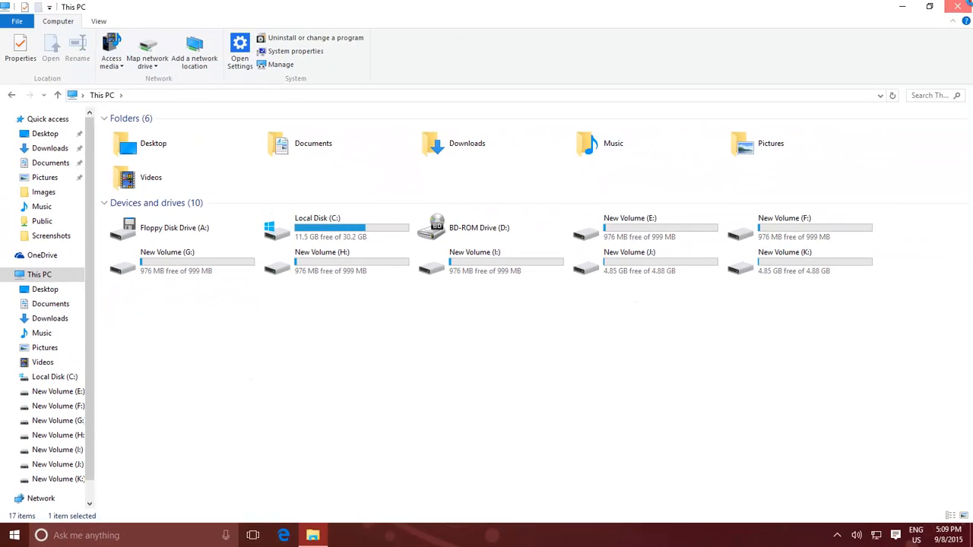
left_click(12, 535)
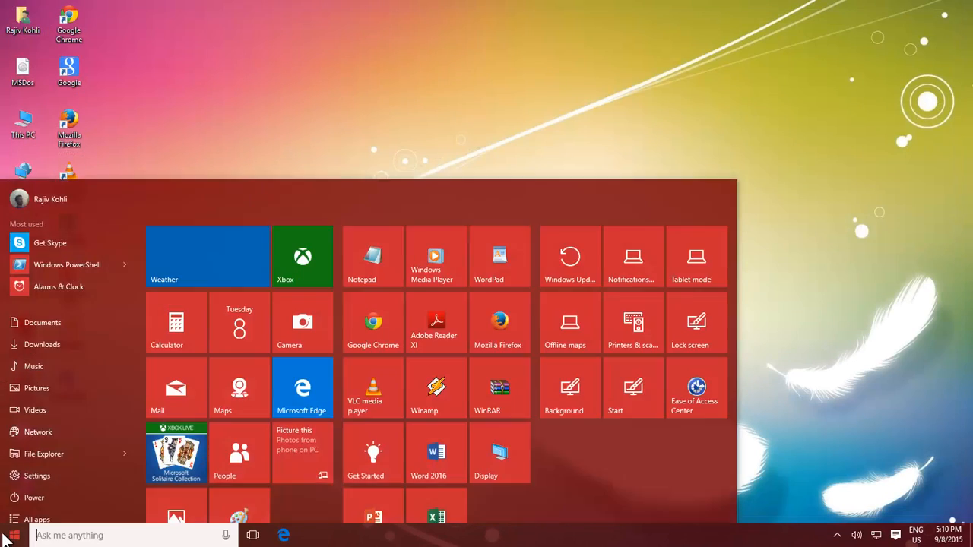
- Search Start for 'power' and run Windows PowerShell as administrator
type("power")
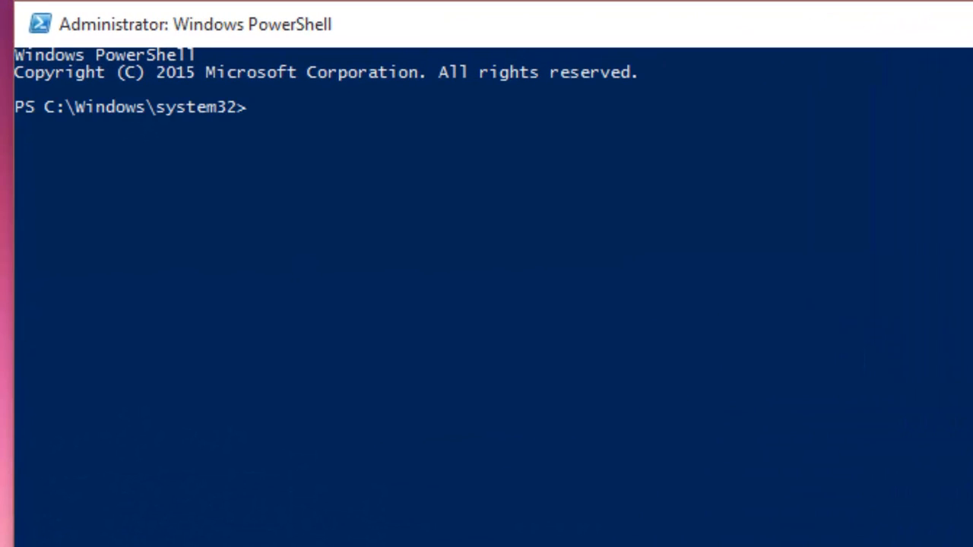
- Run mount-diskimage -imagepath for c:\images\msdos.iso and c:\images\windows3.iso
type("mount")
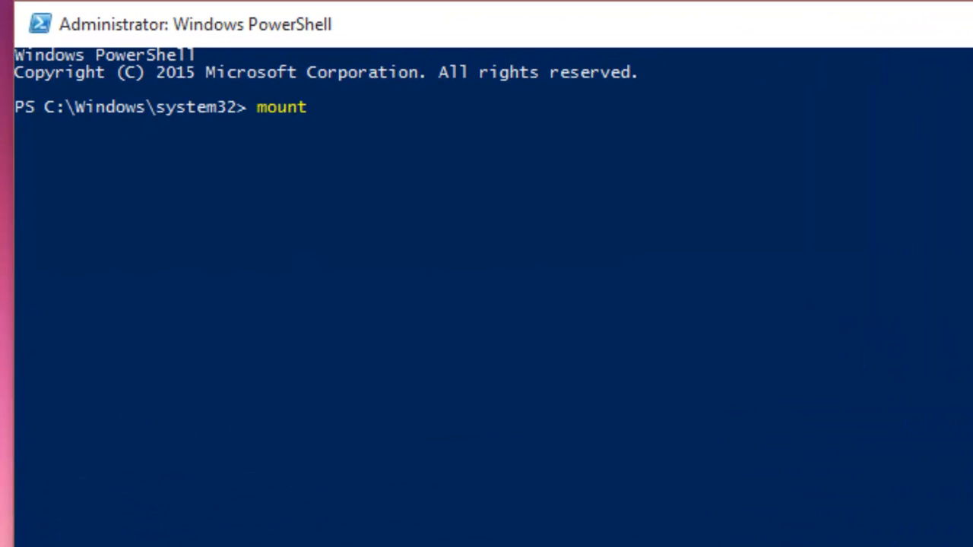
type("-diski")
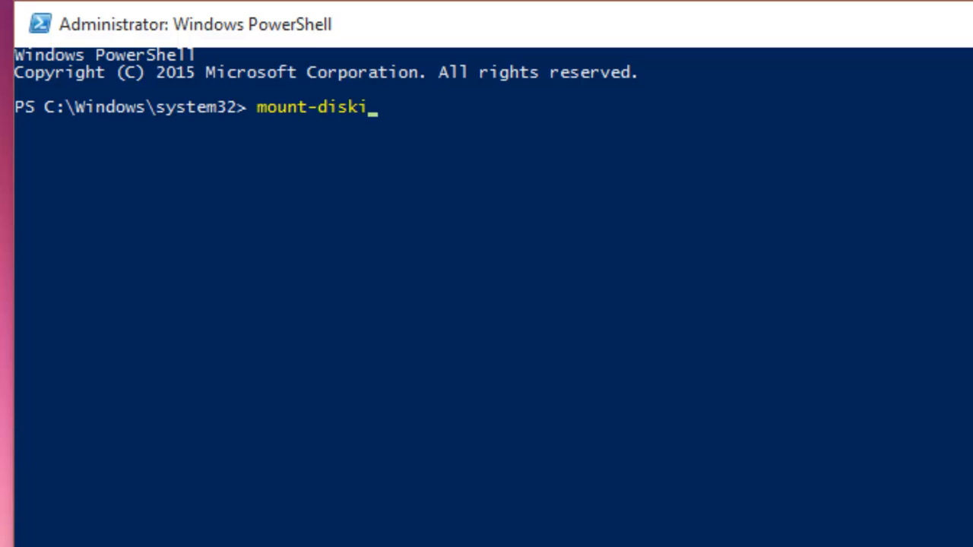
type("mage")
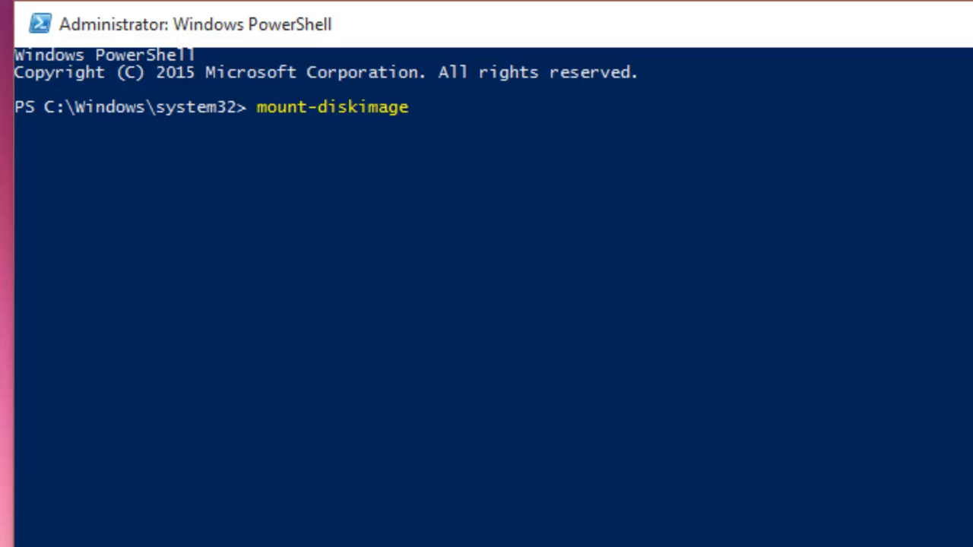
type("-imagepa")
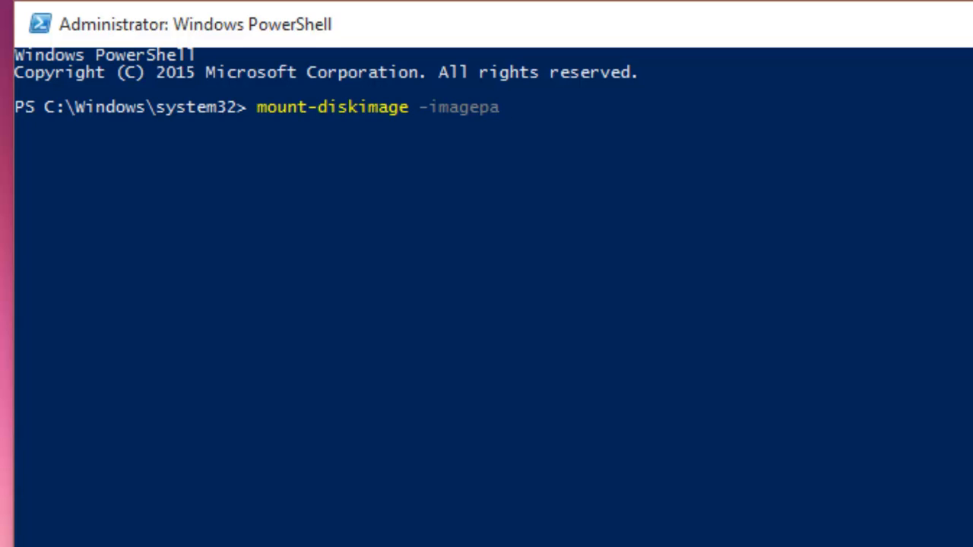
type("th")
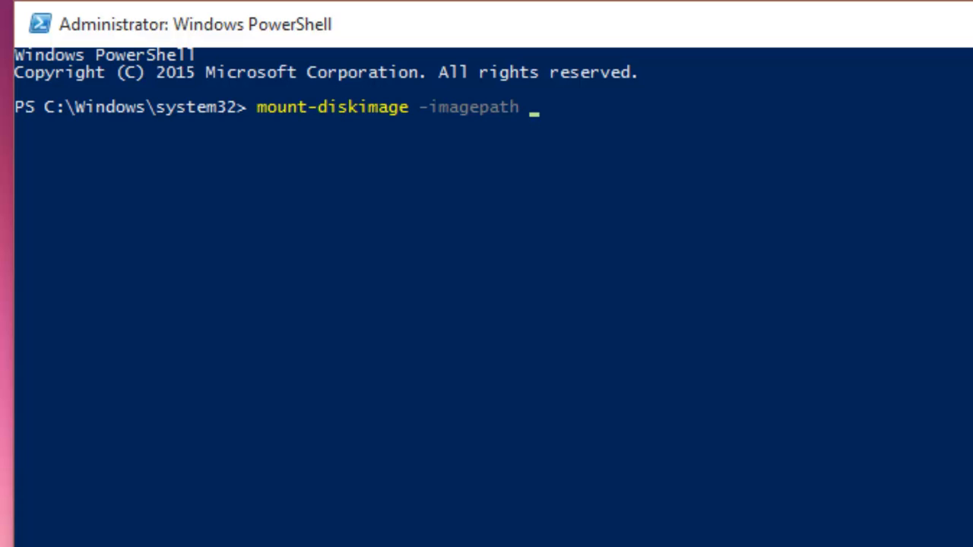
type("\"")
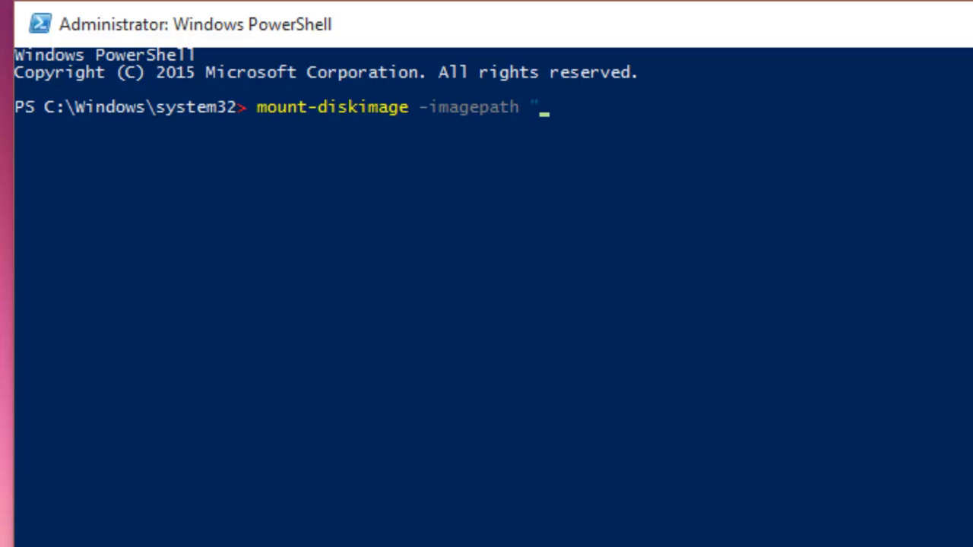
type("c:\\im")
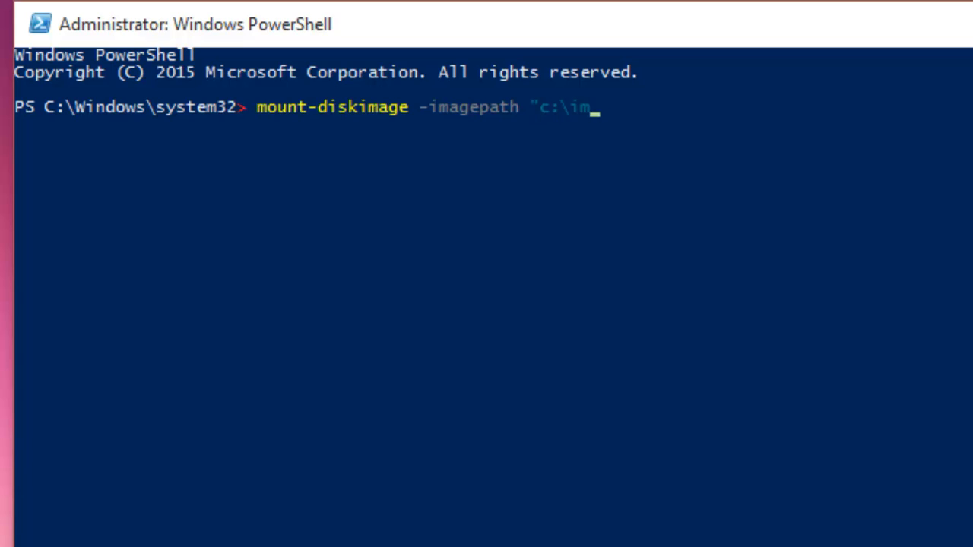
type("ages\\msdos.")
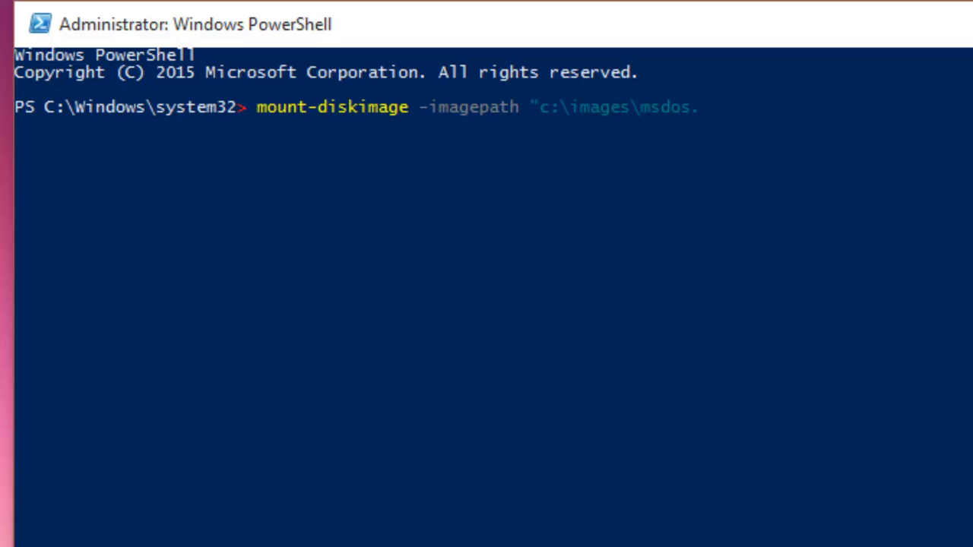
type("iso\"")
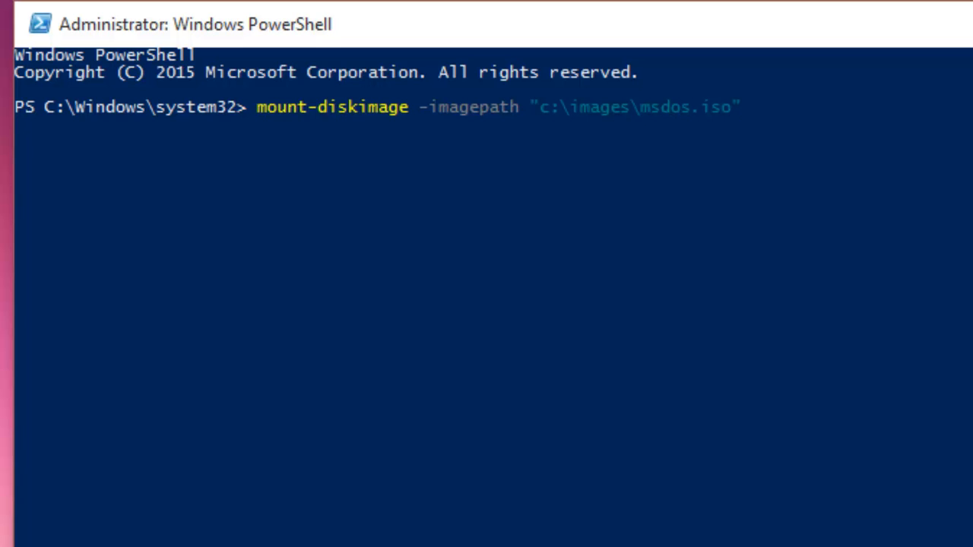
left_click(485, 10)
type("mount-diskimage -imagepath \"c:\\images\\windows3.i")
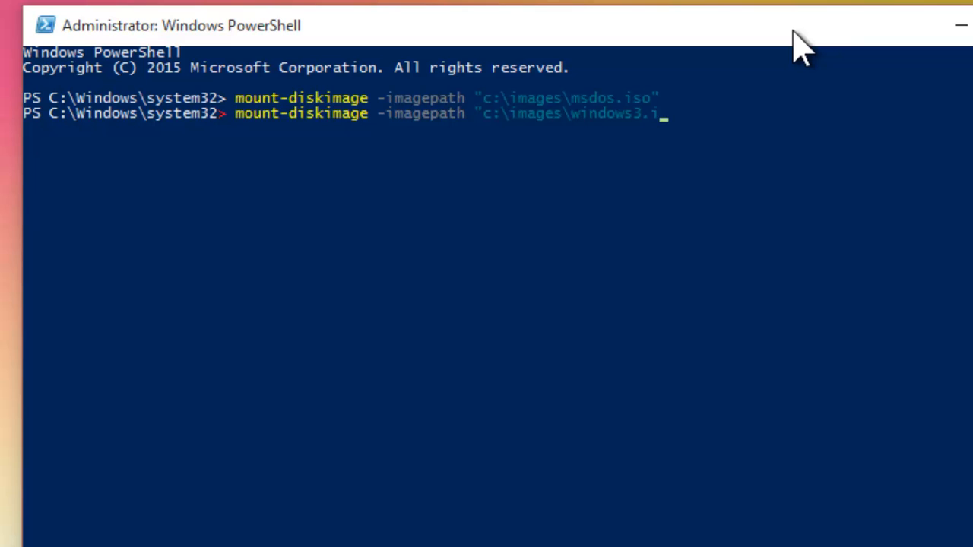
type("so\"")
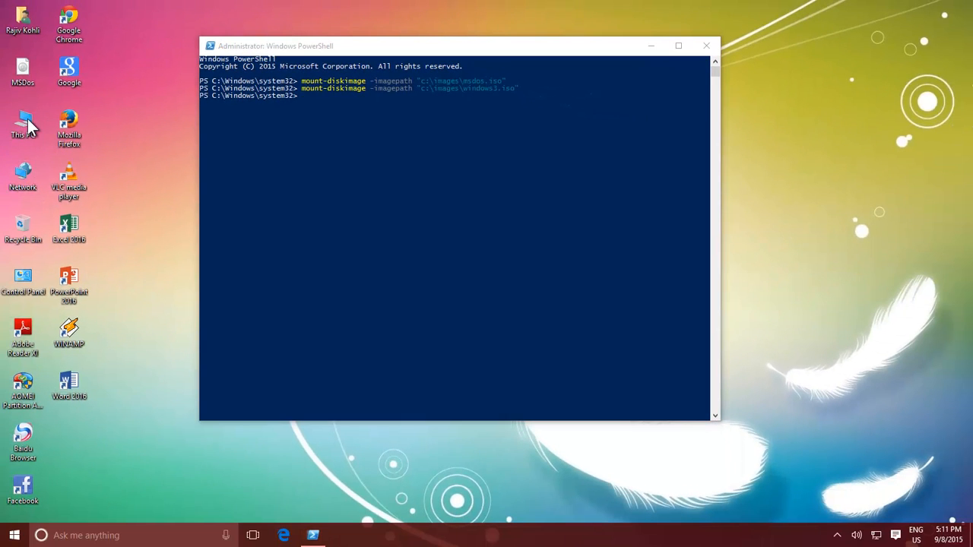
- Confirm drives L: MSDOS6SETUP and M: WINDOWS_31 in This PC, then return to PowerShell
double_click(23, 126)
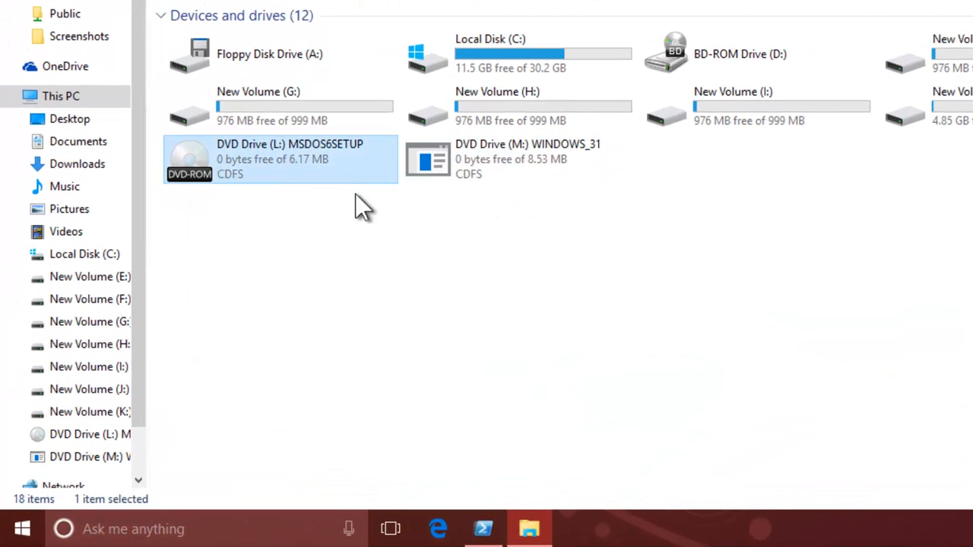
left_click(518, 159)
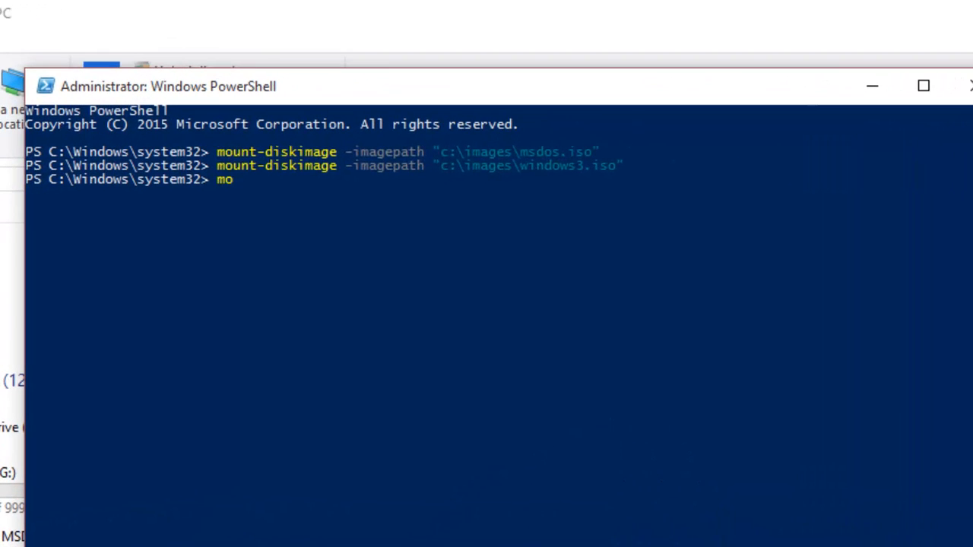
- Run mountvol l: /d and mountvol m: /d to remove both drive letters
type("untvo")
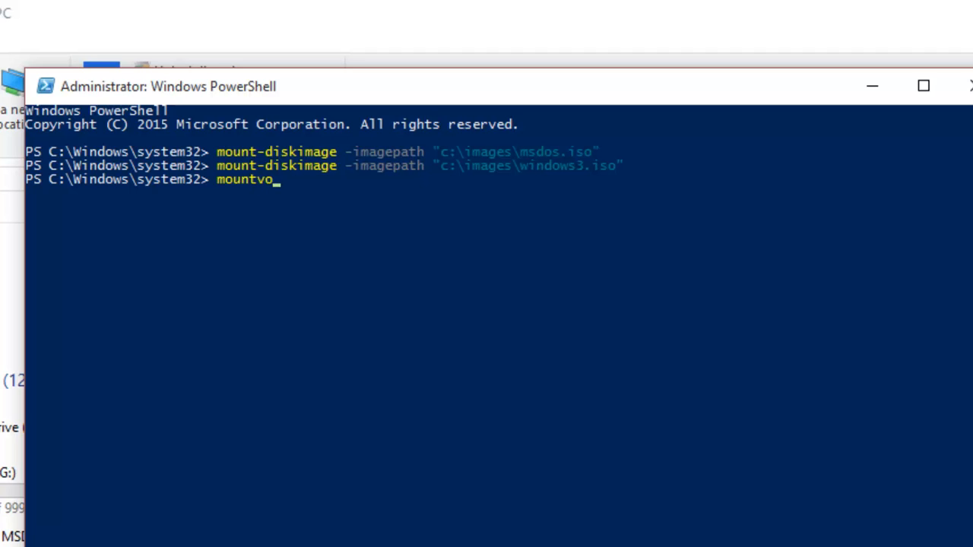
type("l")
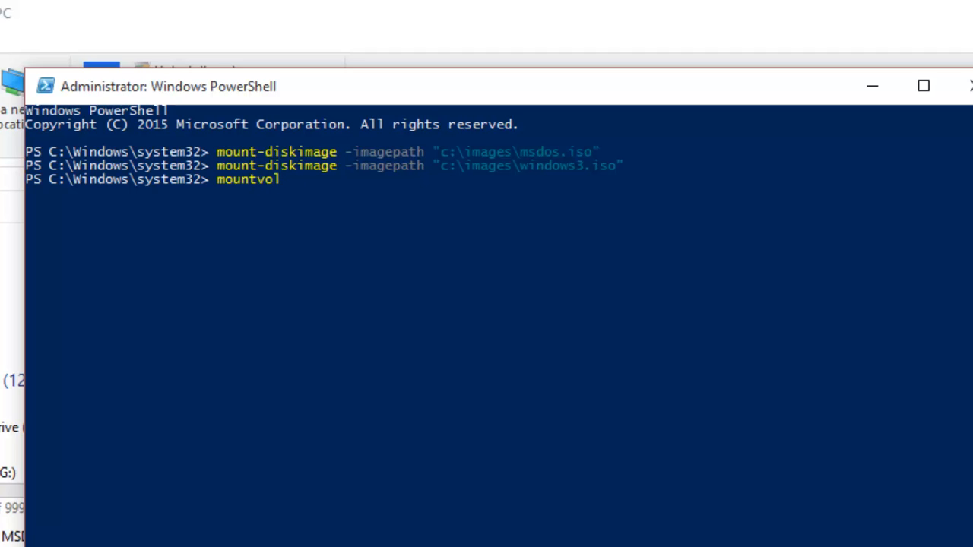
type("l: /")
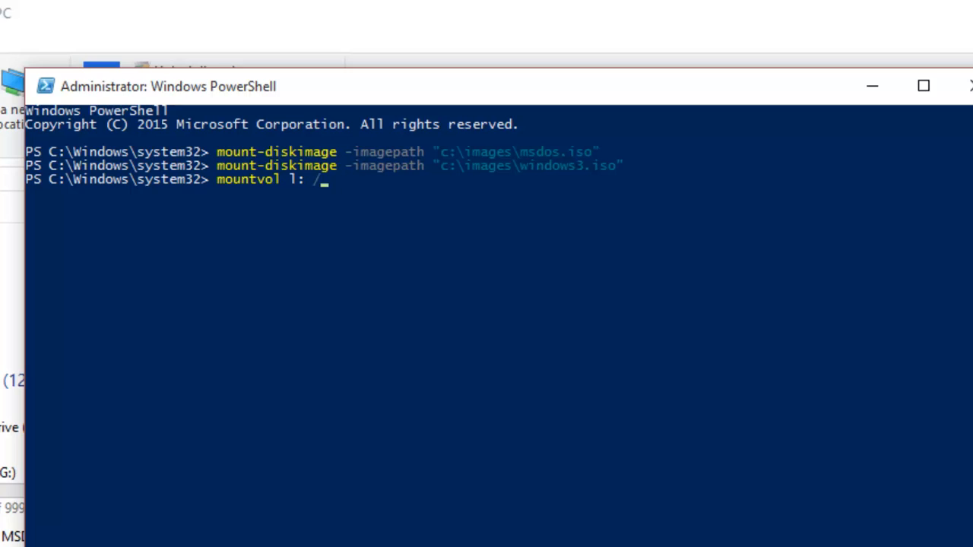
type("d")
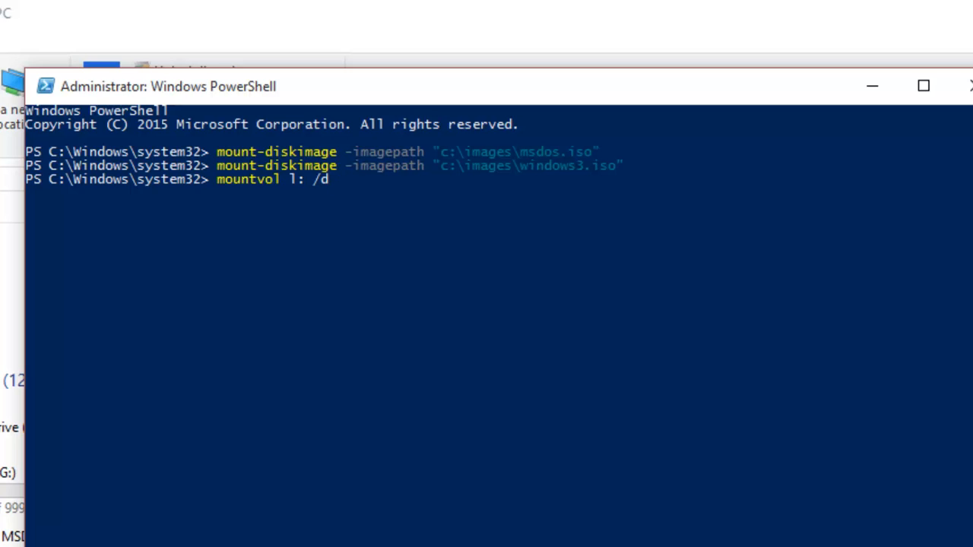
key("Return")
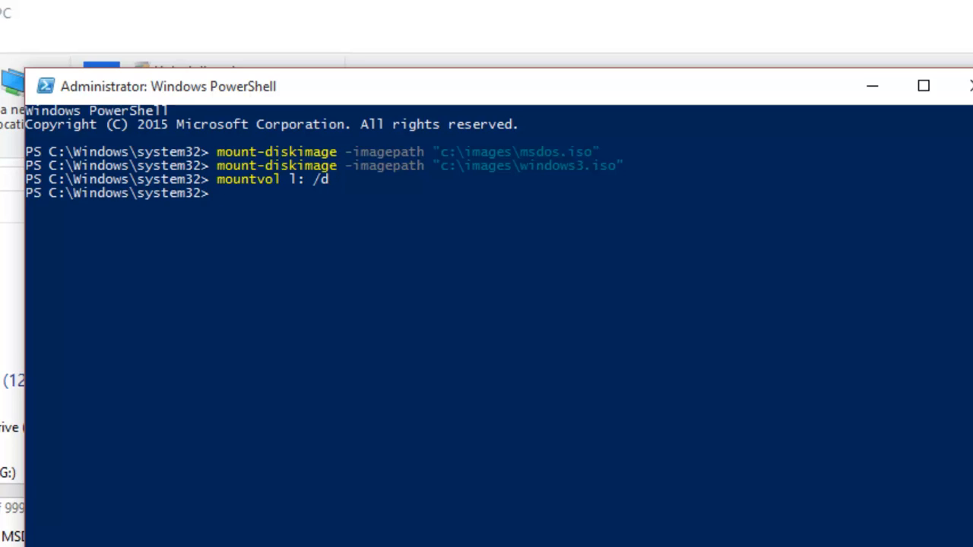
type("mountvol")
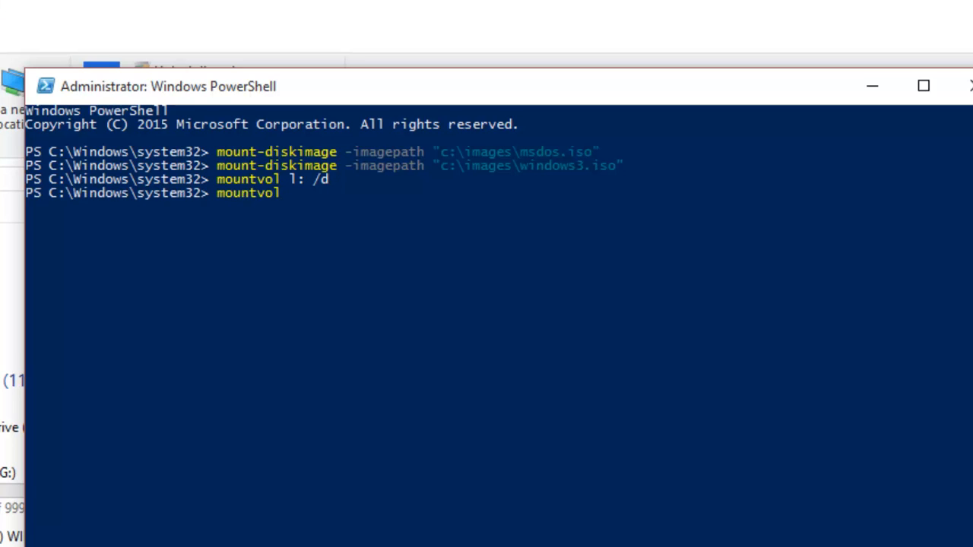
key("Return")
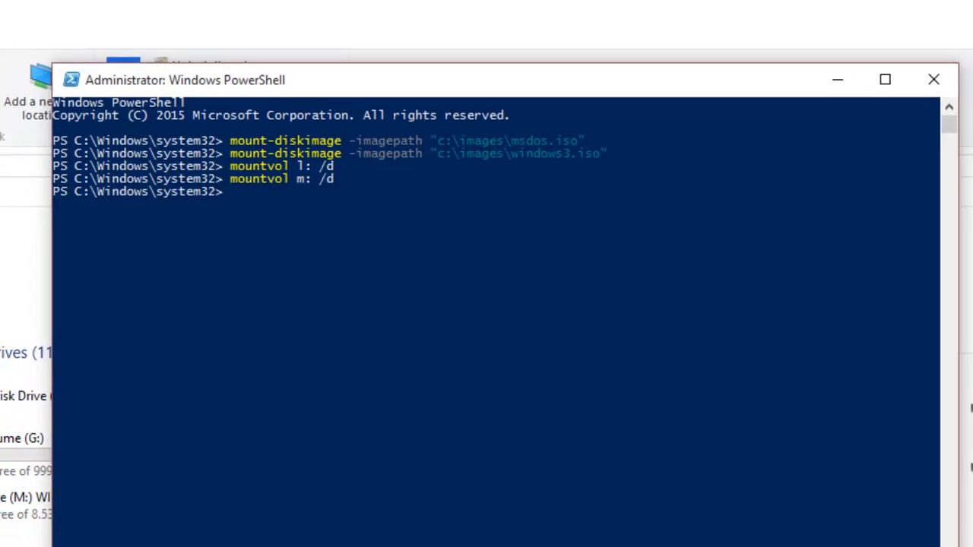